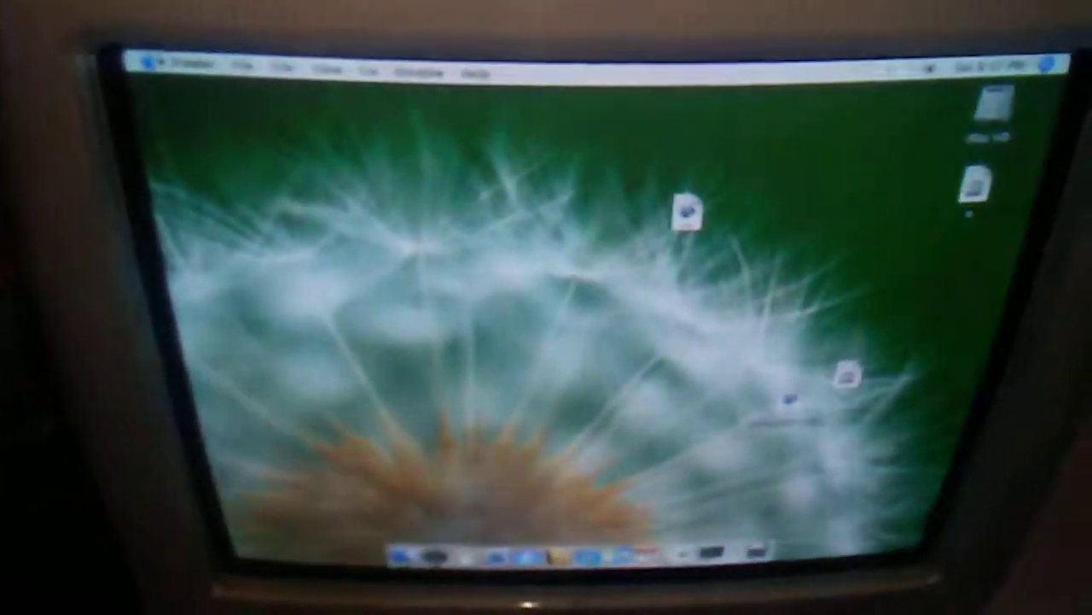
# Open About This Mac from the Apple menu to show processor and memory details.
pyautogui.click(152, 68)
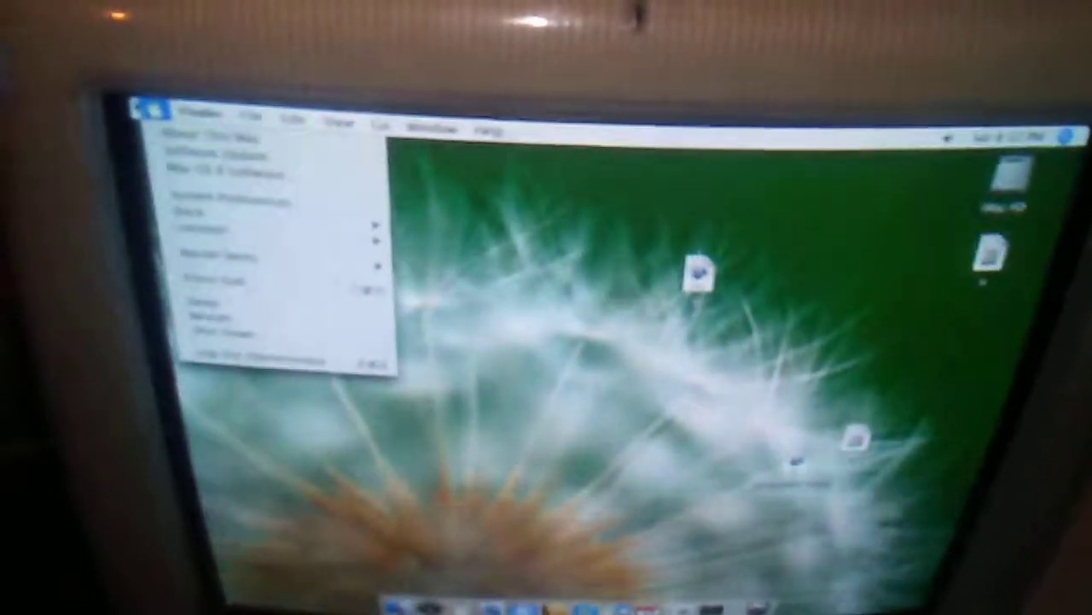
pyautogui.click(208, 142)
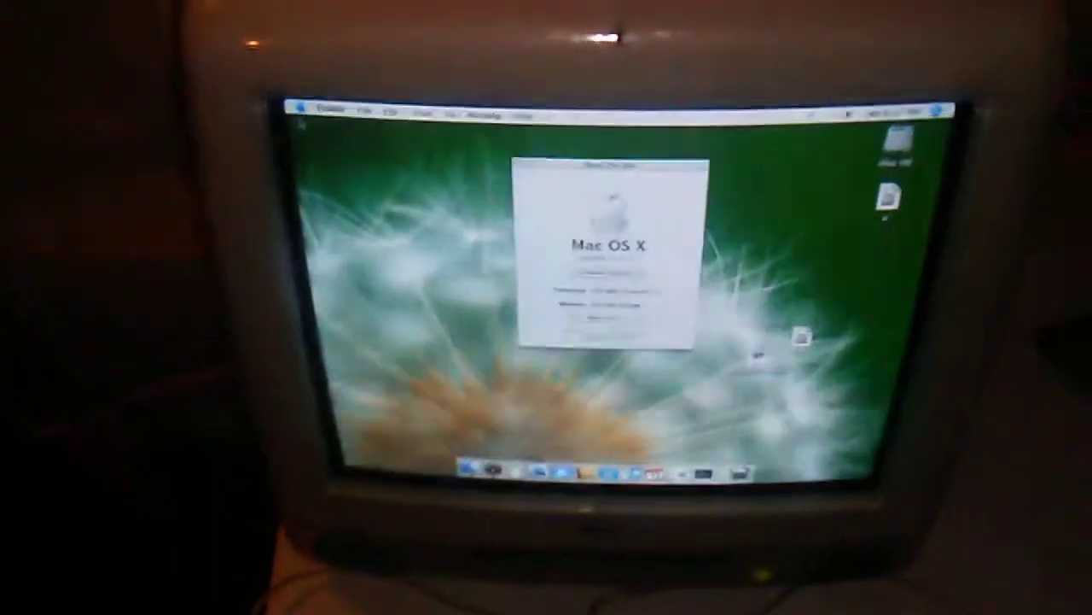